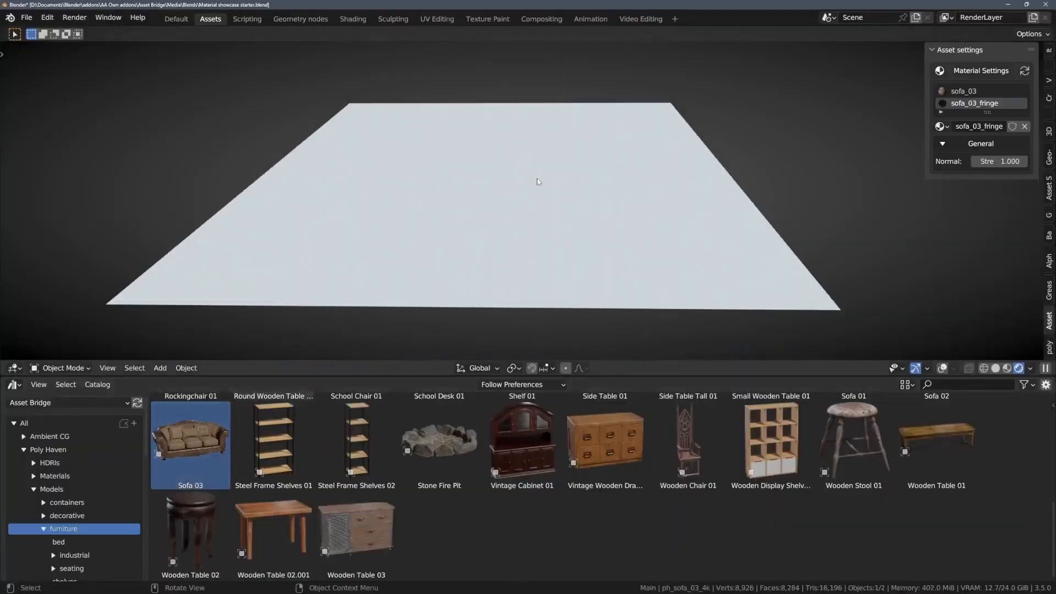
# Step: Import Sofa 03 into the scene and apply Diamond Plate 006 C to the plane
pyautogui.click(963, 92)
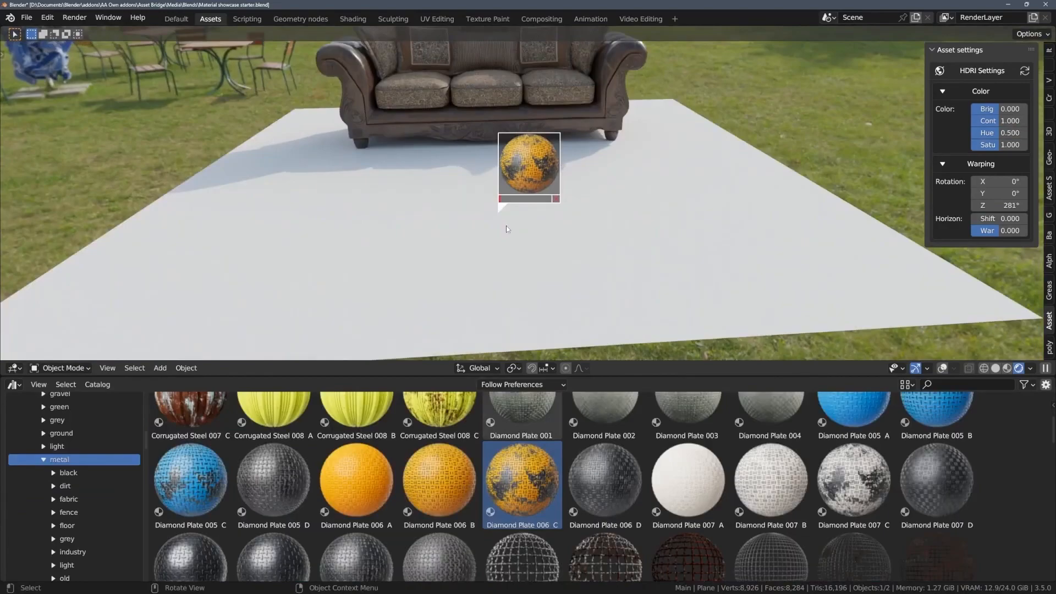
pyautogui.doubleClick(521, 483)
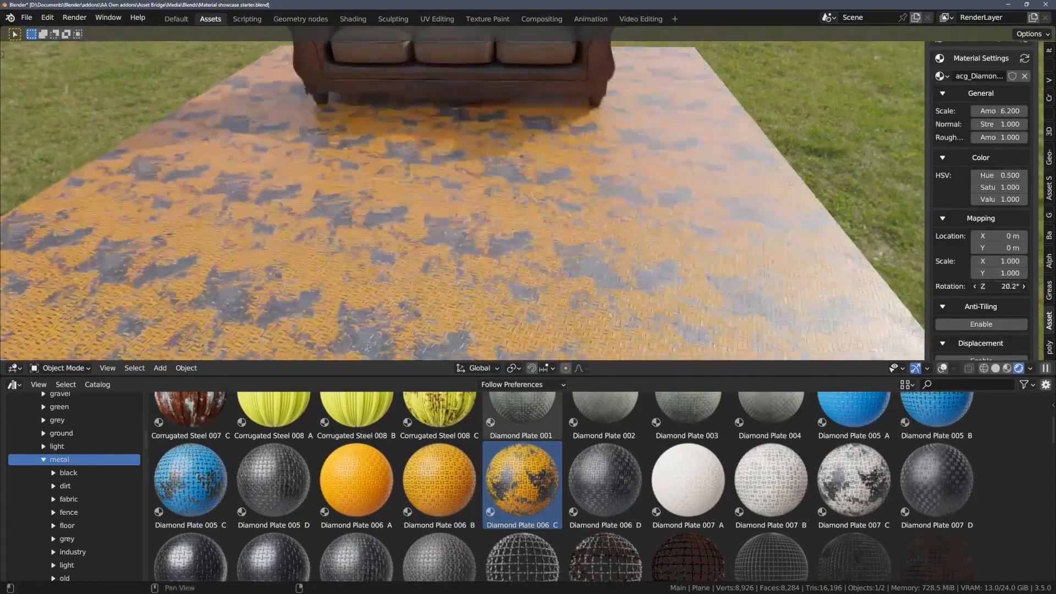
pyautogui.click(980, 324)
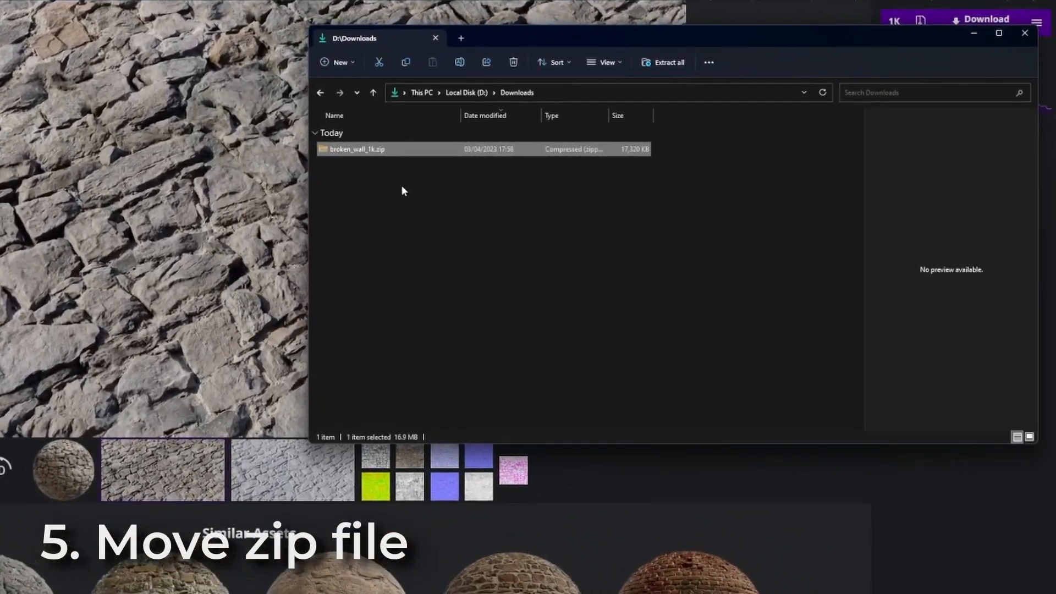
# Step: Extract the contents of broken_wall_1k.zip inside the assets folder
pyautogui.rightClick(356, 131)
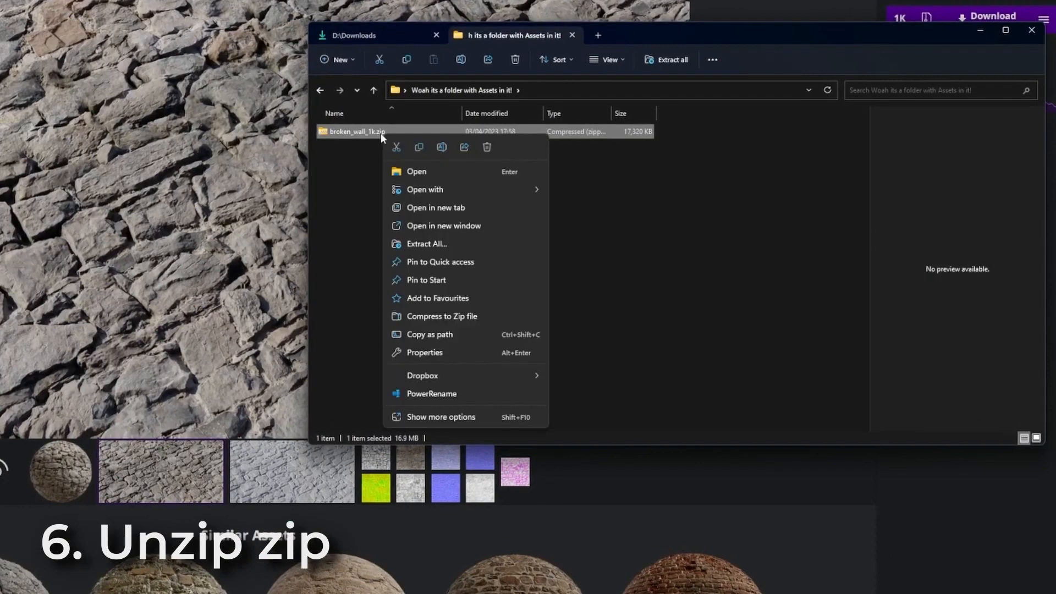
pyautogui.click(425, 244)
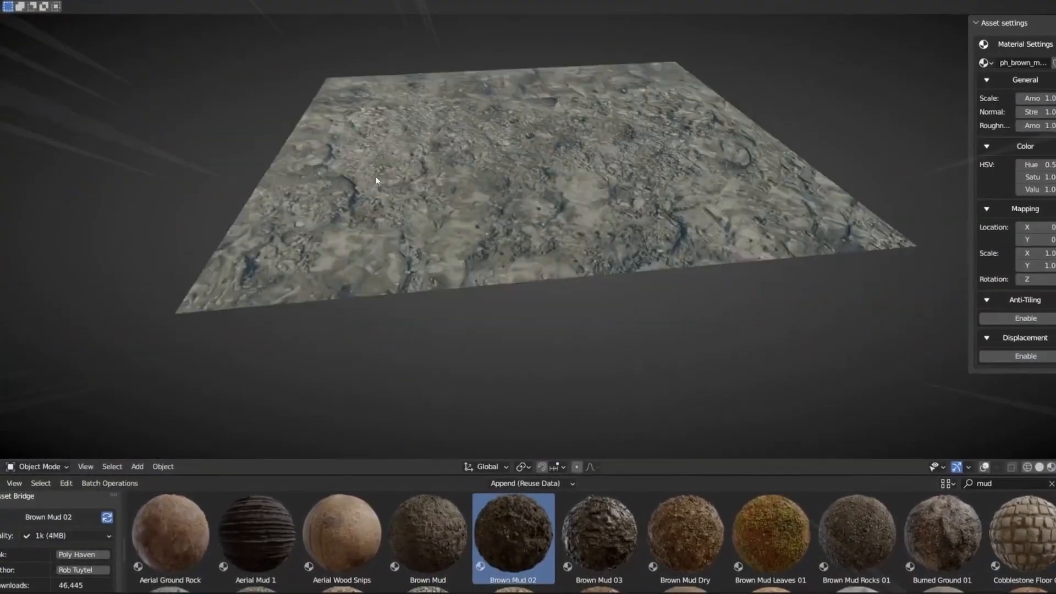
# Step: Scroll down through the Asset Bridge browser's thumbnails of materials, HDRIs and models
pyautogui.click(1022, 318)
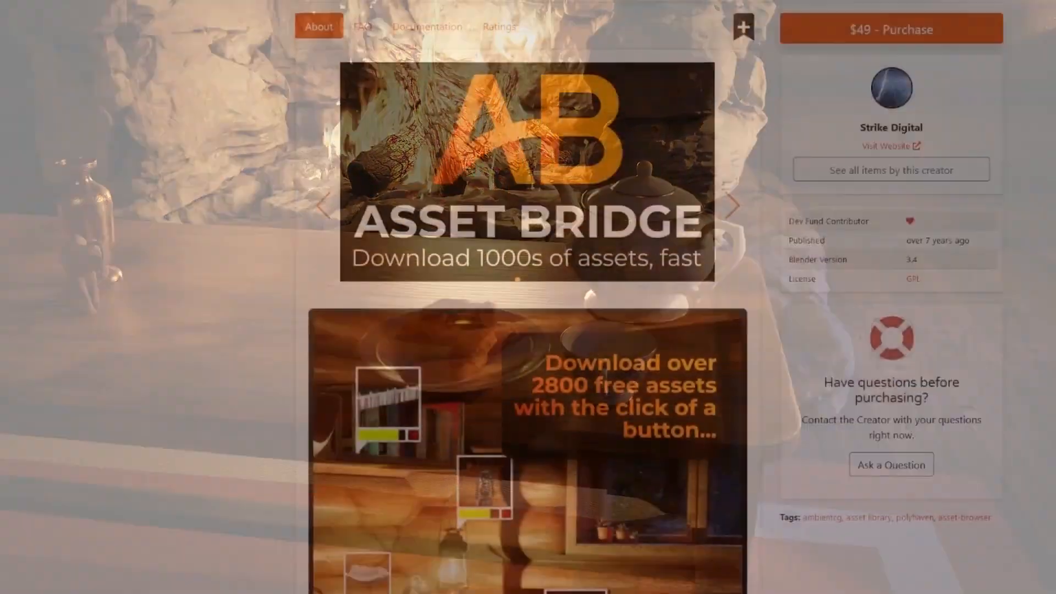
pyautogui.scroll(-3)
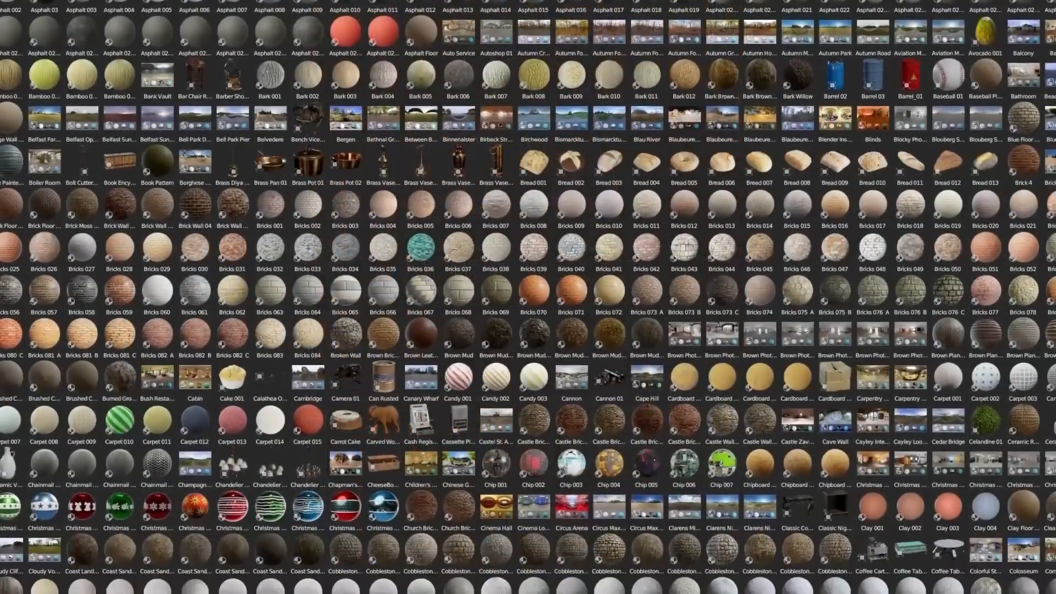
pyautogui.scroll(-3)
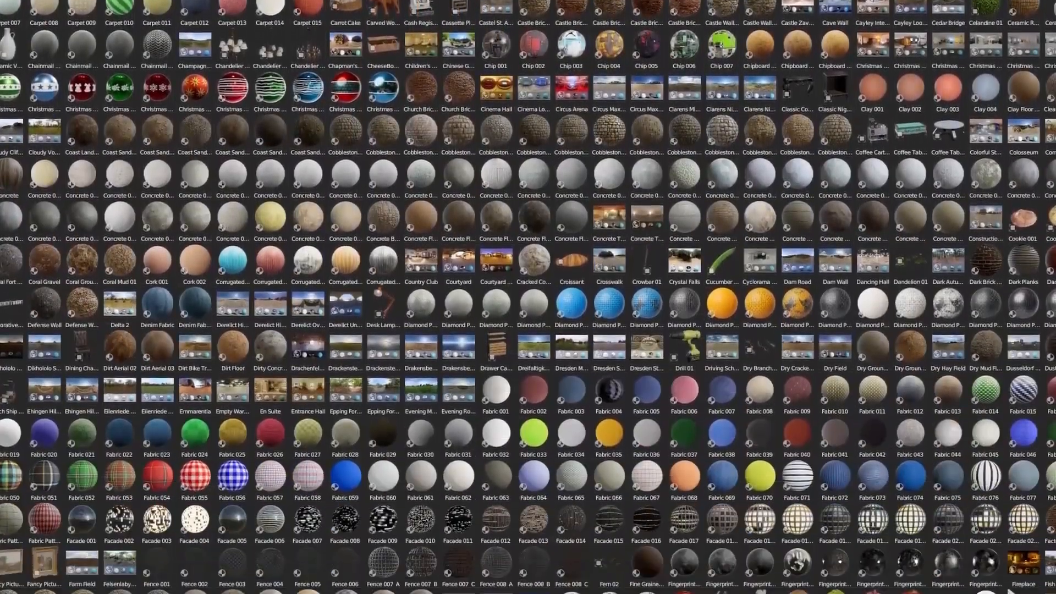
pyautogui.scroll(-3)
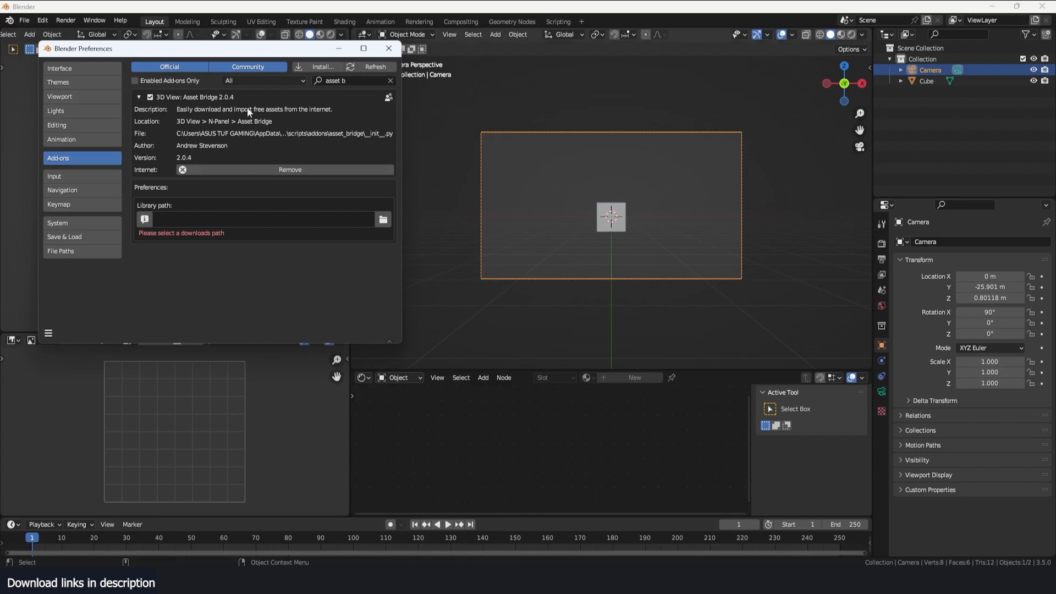
pyautogui.moveTo(190, 221)
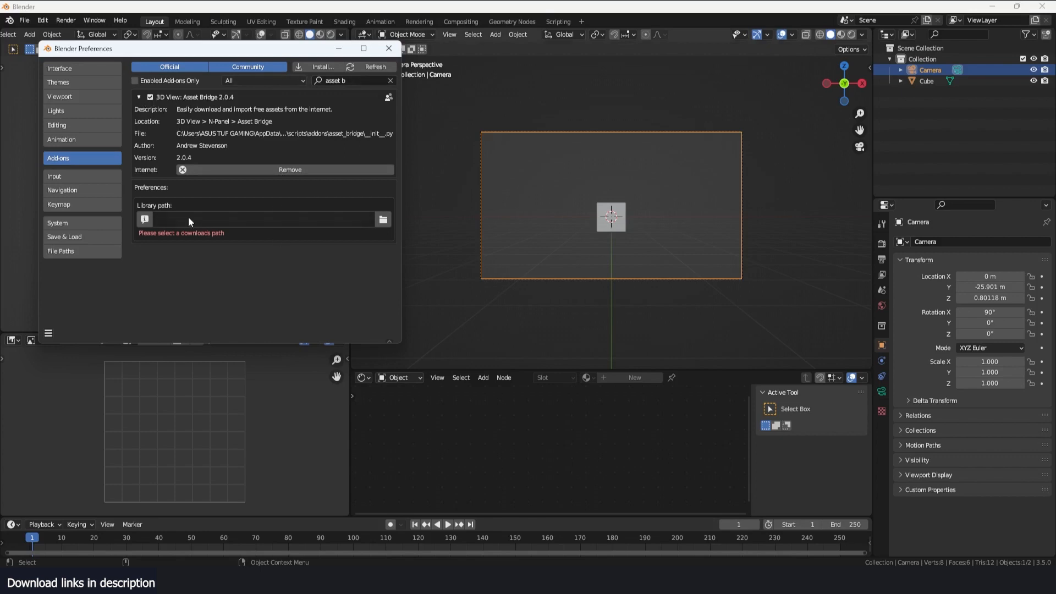
pyautogui.moveTo(361, 226)
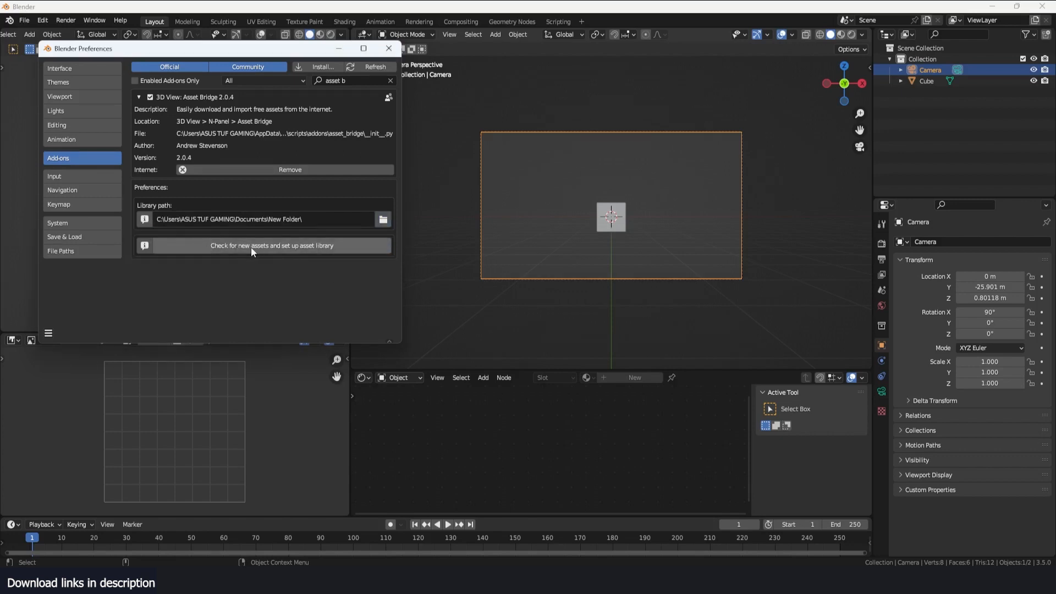
pyautogui.moveTo(316, 253)
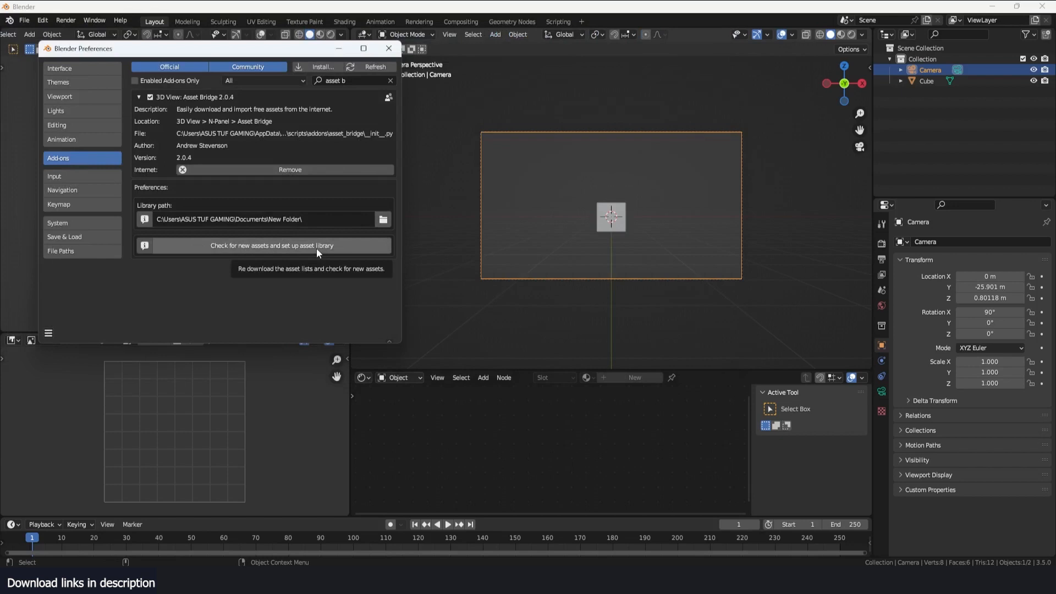
# Step: Download the Ambient CG and Poly Haven asset lists to set up the library, then close Preferences
pyautogui.click(263, 245)
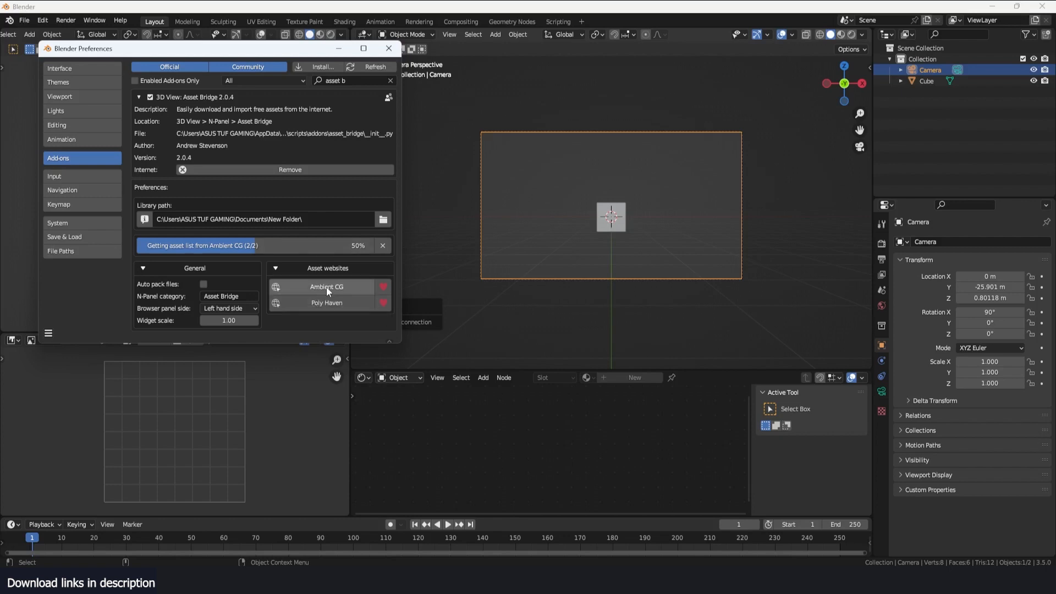
pyautogui.moveTo(326, 302)
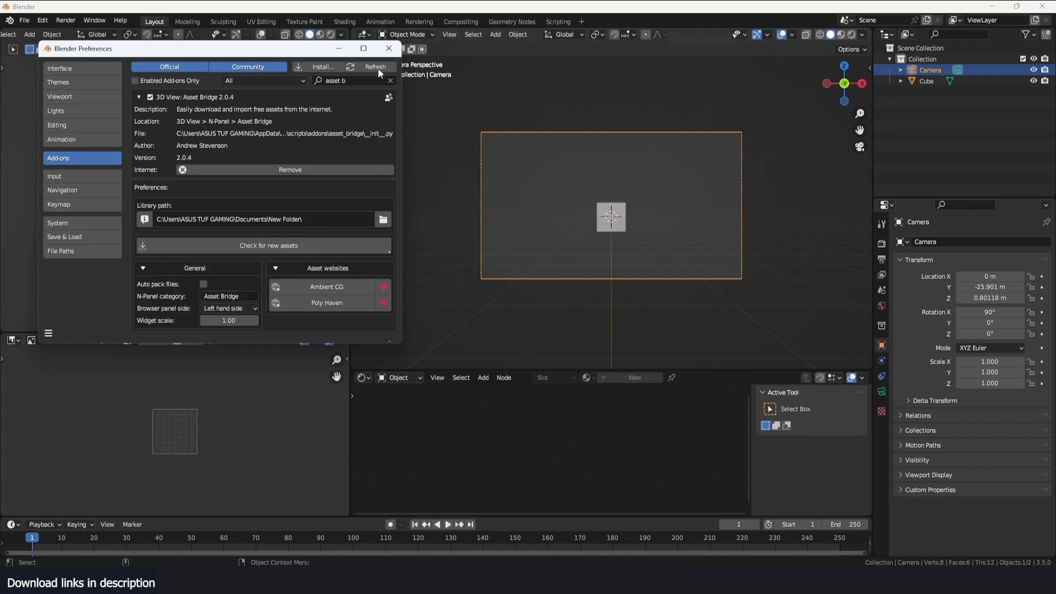
pyautogui.click(388, 48)
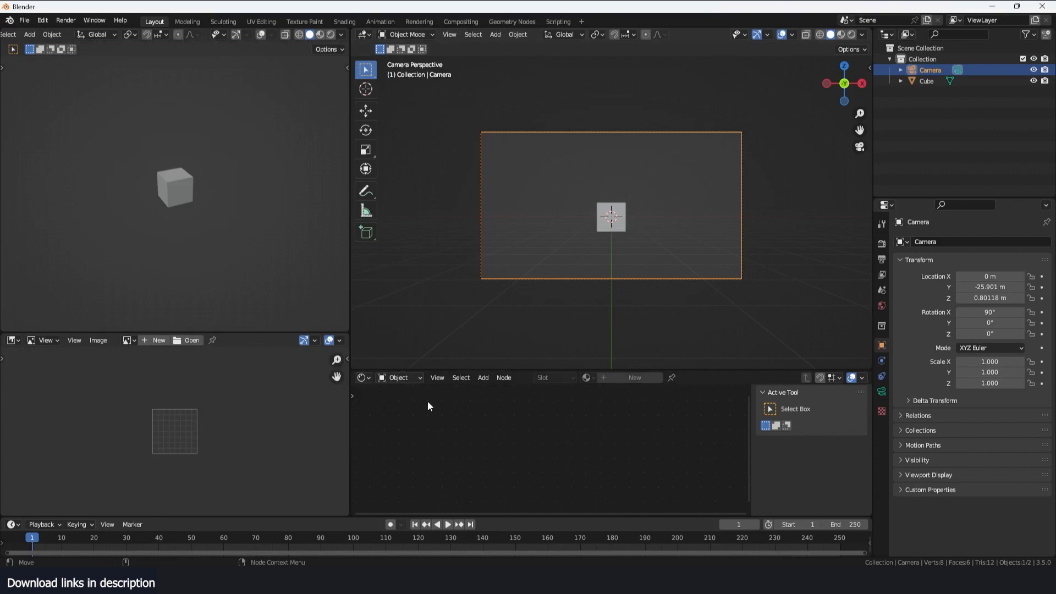
# Step: Turn the lower area into the Asset Browser and list the Ambient CG and Poly Haven catalogs
pyautogui.click(222, 377)
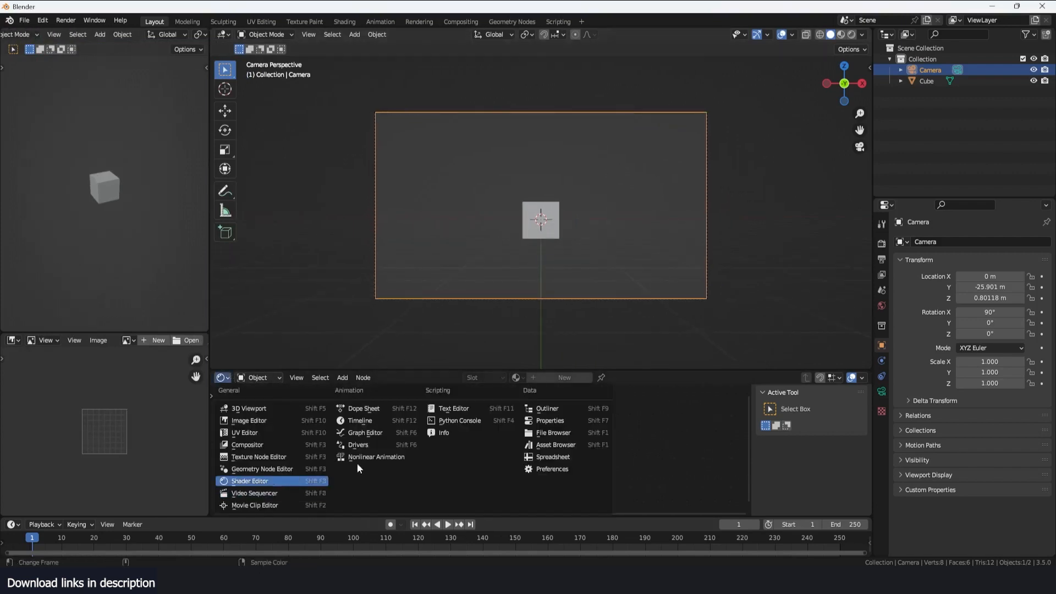
pyautogui.moveTo(555, 445)
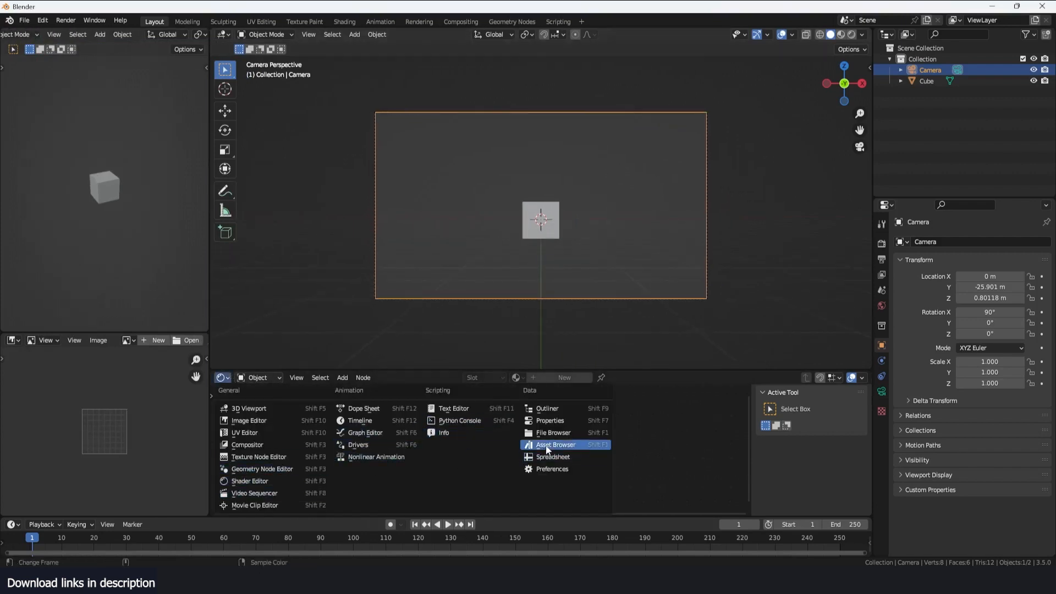
pyautogui.click(555, 444)
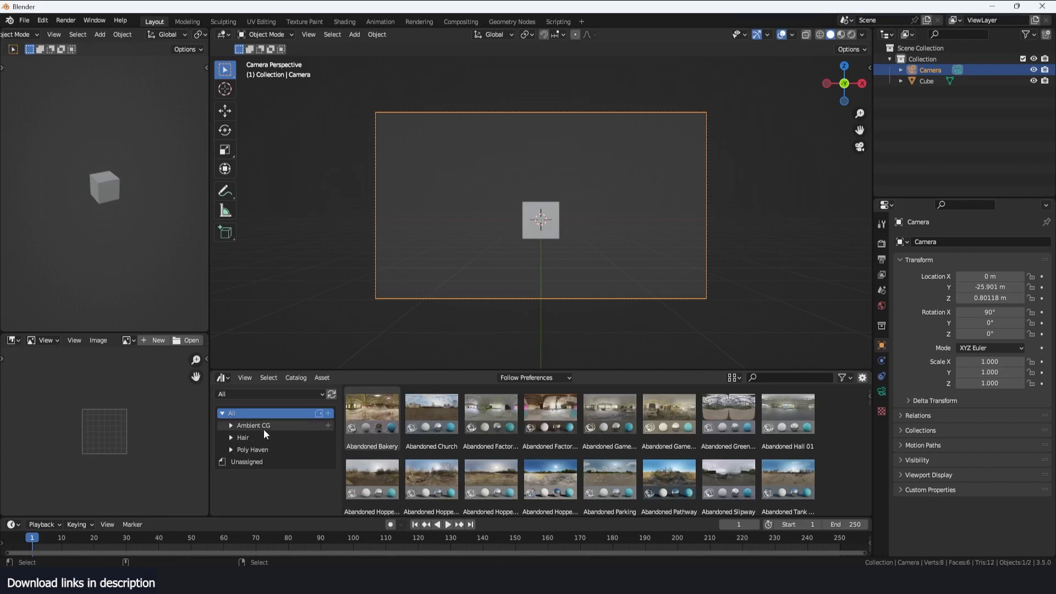
pyautogui.click(253, 425)
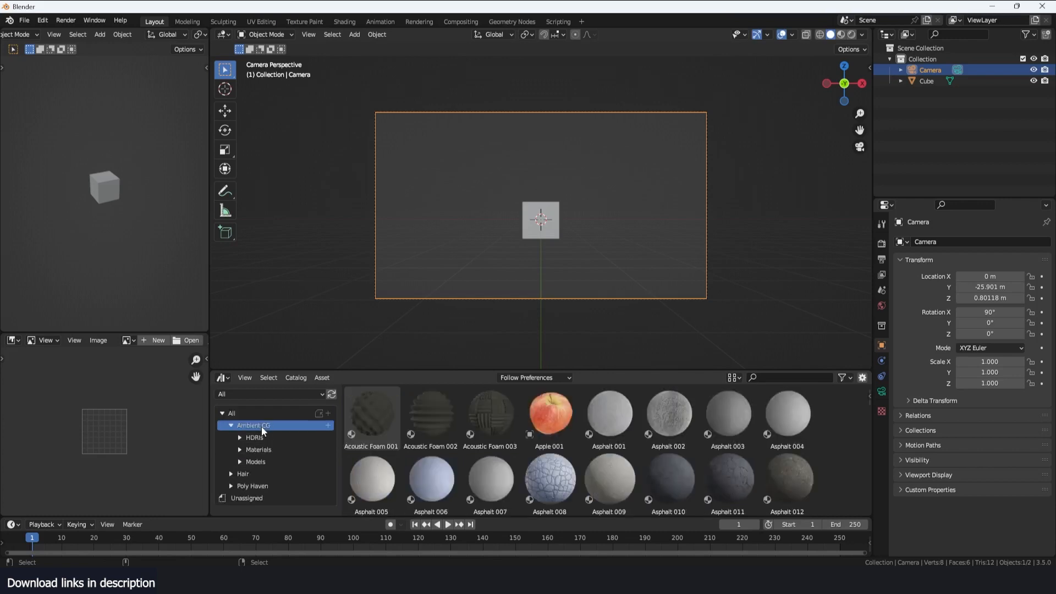
pyautogui.click(252, 485)
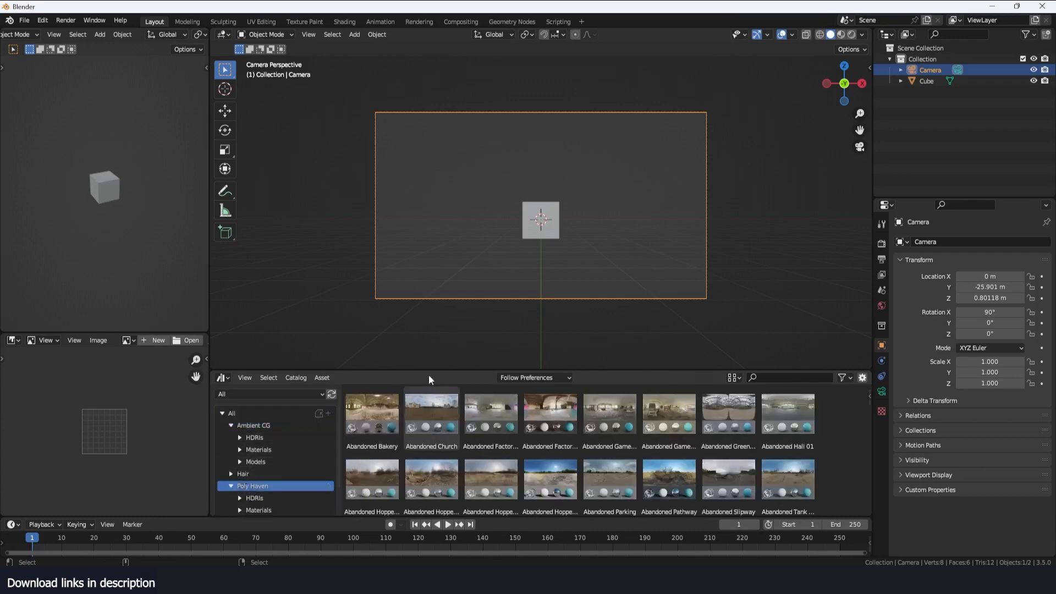
pyautogui.scroll(-3)
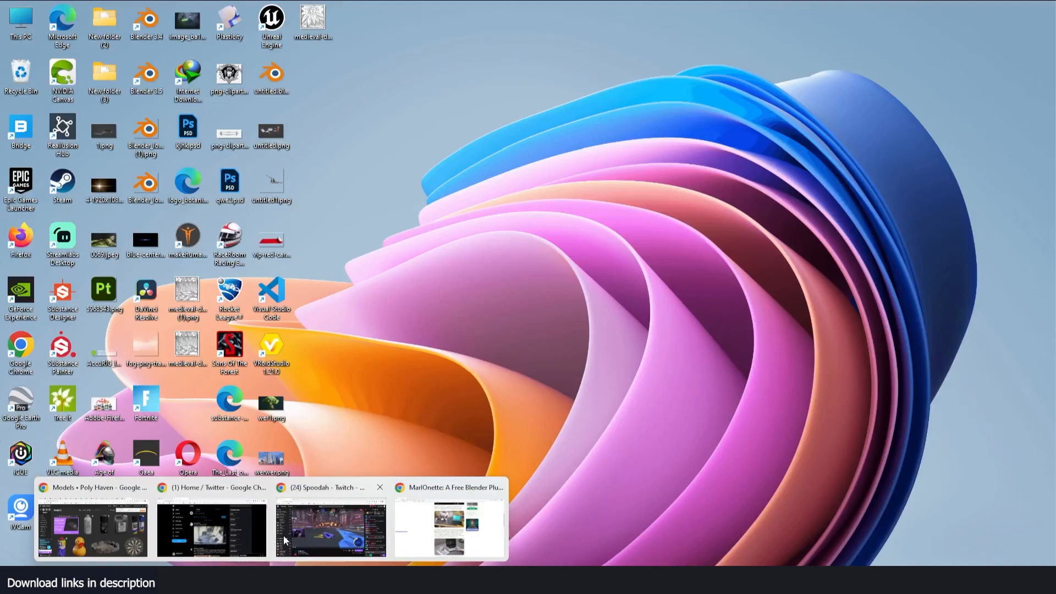
pyautogui.click(92, 528)
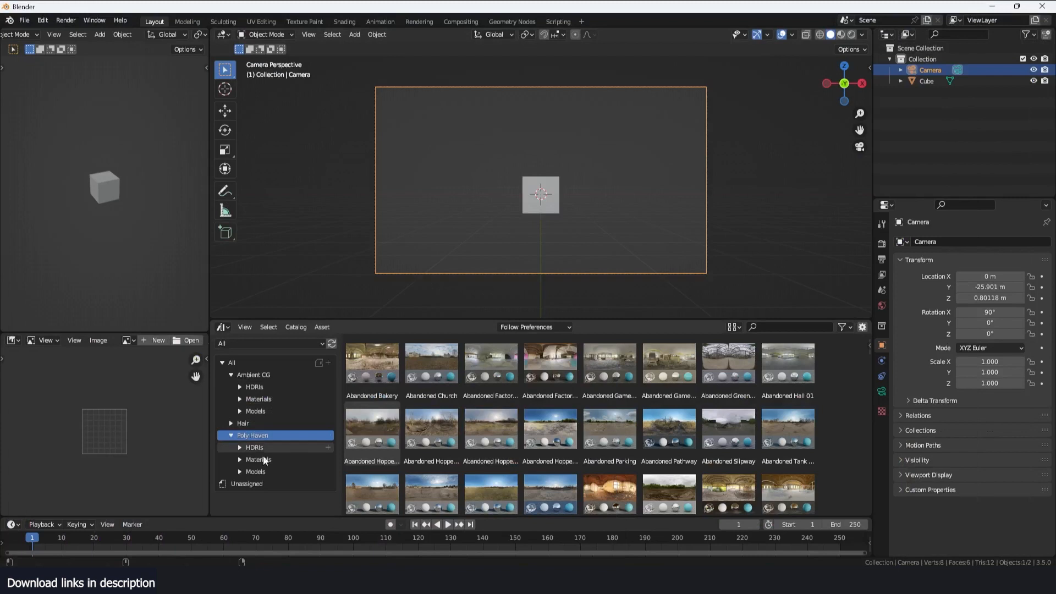
# Step: Expand the Poly Haven catalog to reach its HDRIs for the abandoned factory background
pyautogui.click(257, 472)
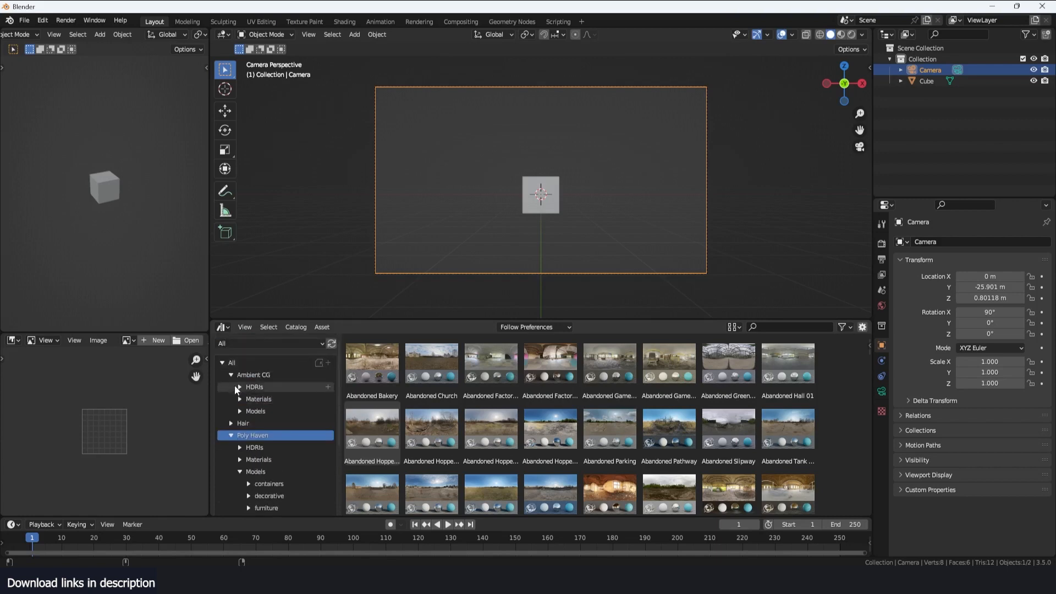
pyautogui.moveTo(268, 372)
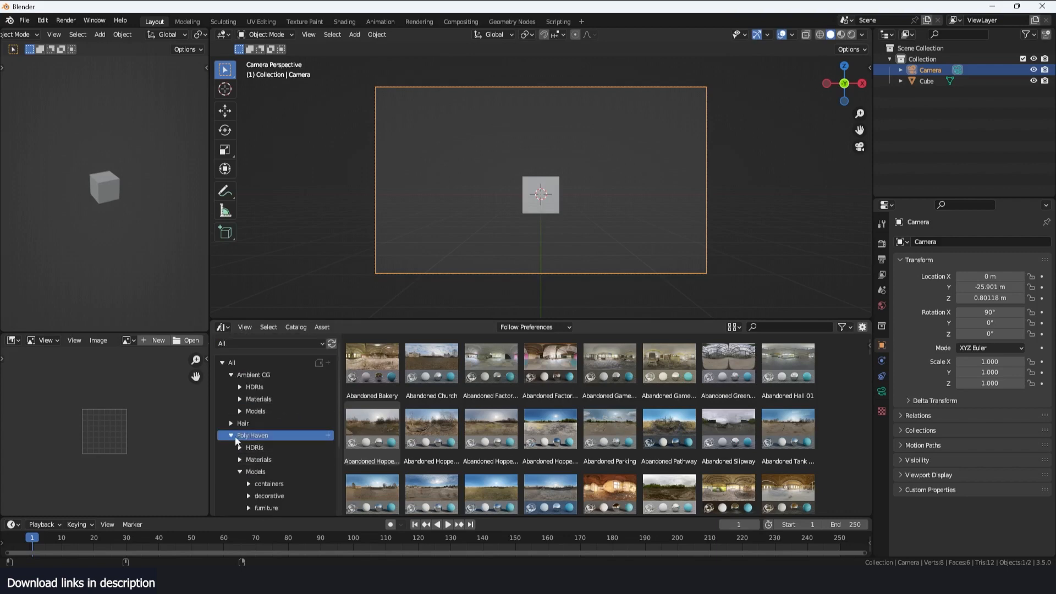
pyautogui.click(231, 435)
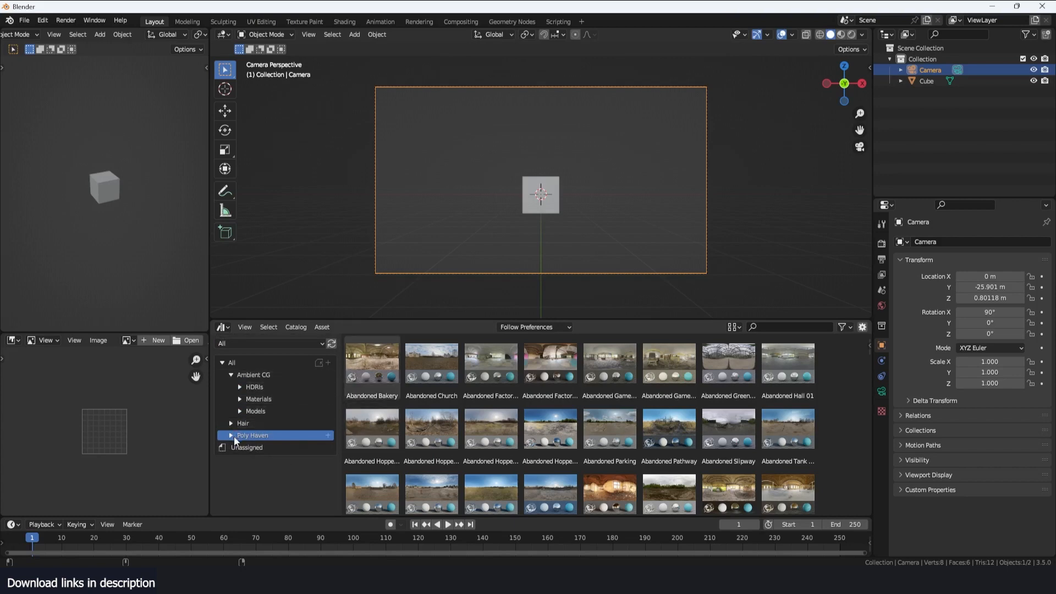
pyautogui.click(230, 435)
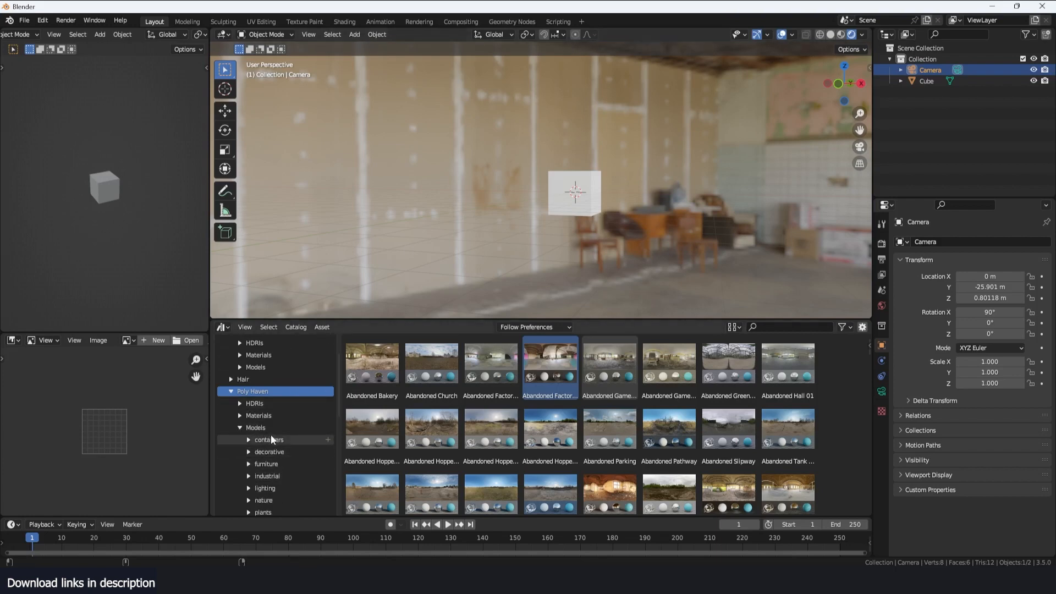
# Step: List the Poly Haven models and bring the barber shop chair, alarm clock and brass pot into the scene
pyautogui.click(268, 439)
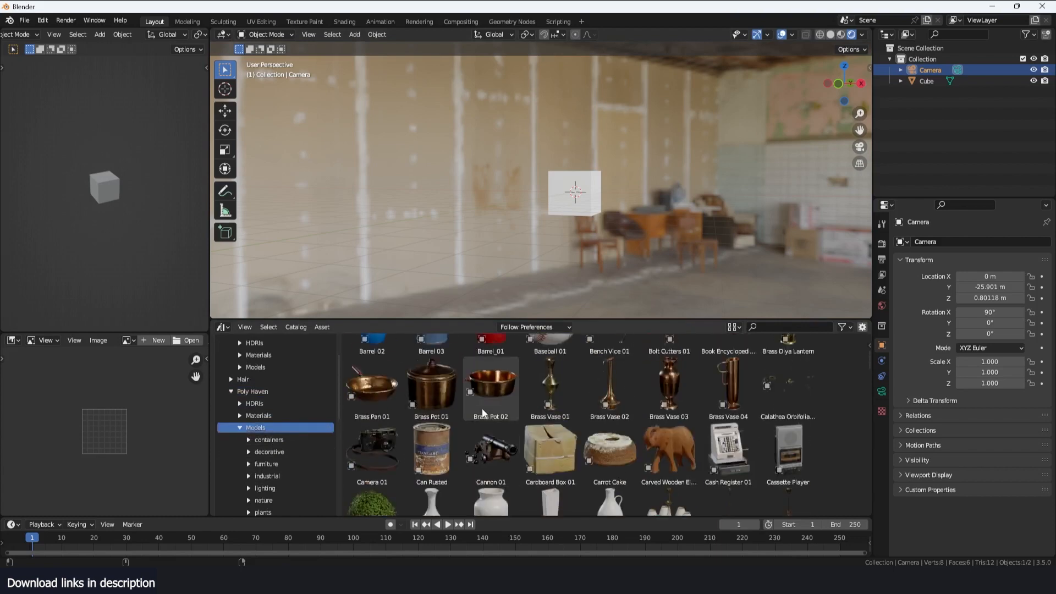
pyautogui.scroll(3)
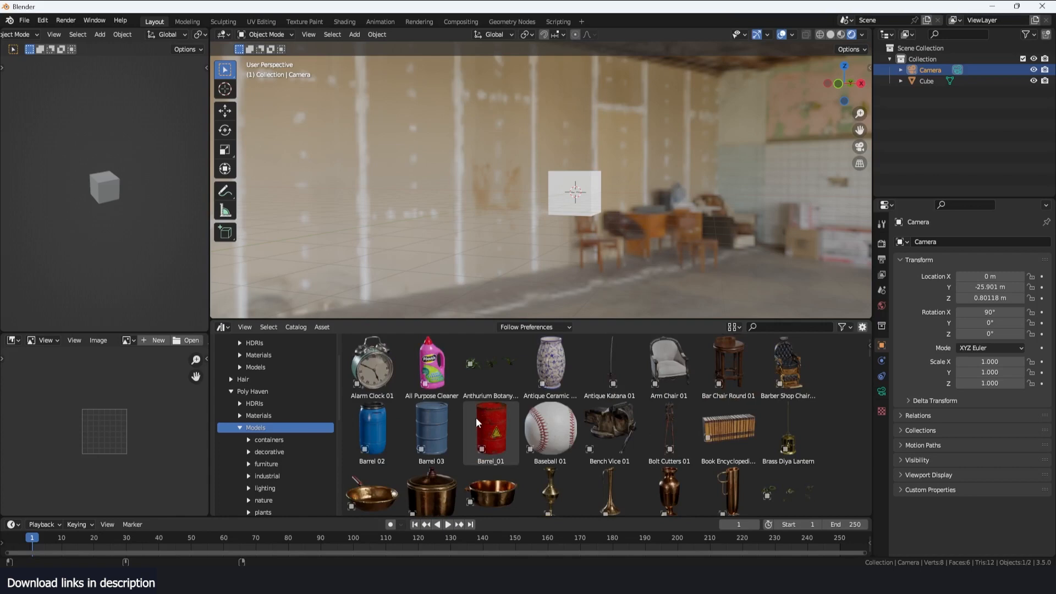
pyautogui.click(786, 364)
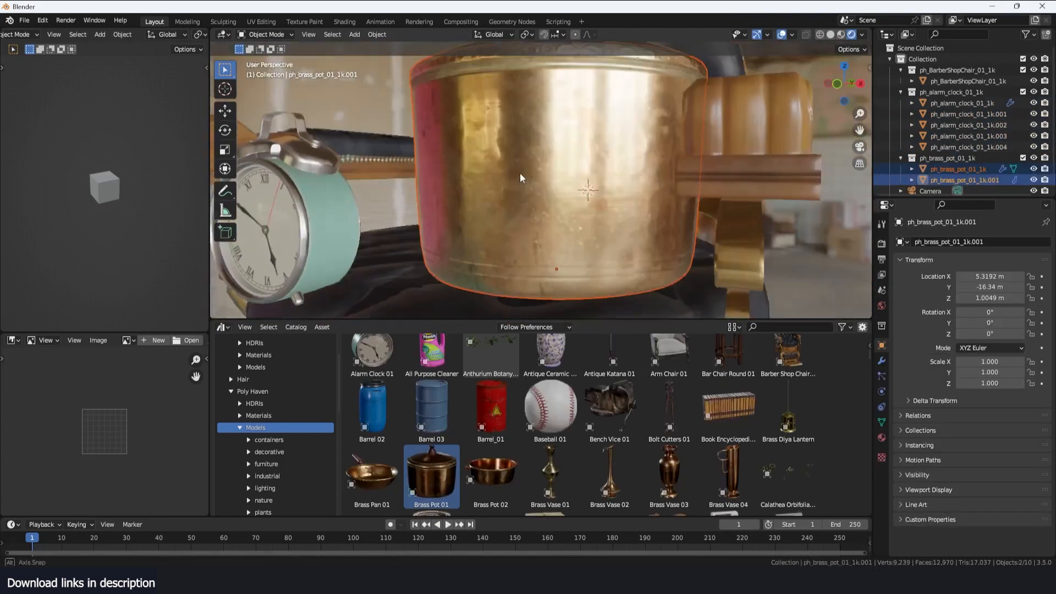
# Step: Browse the Poly Haven materials for a bark texture for the brass pot, then list Ambient CG materials
pyautogui.click(258, 416)
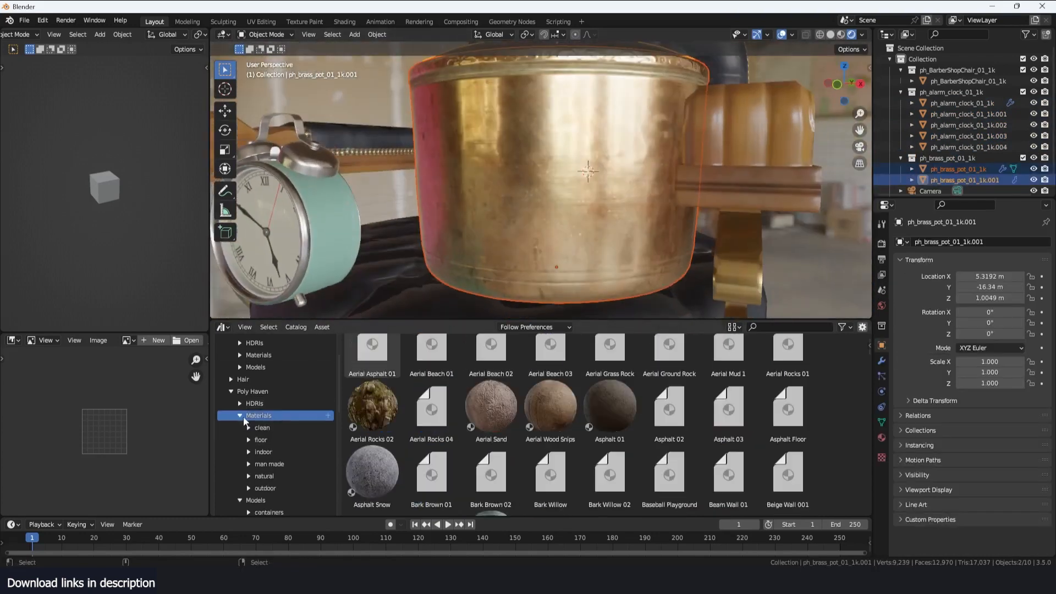
pyautogui.scroll(-3)
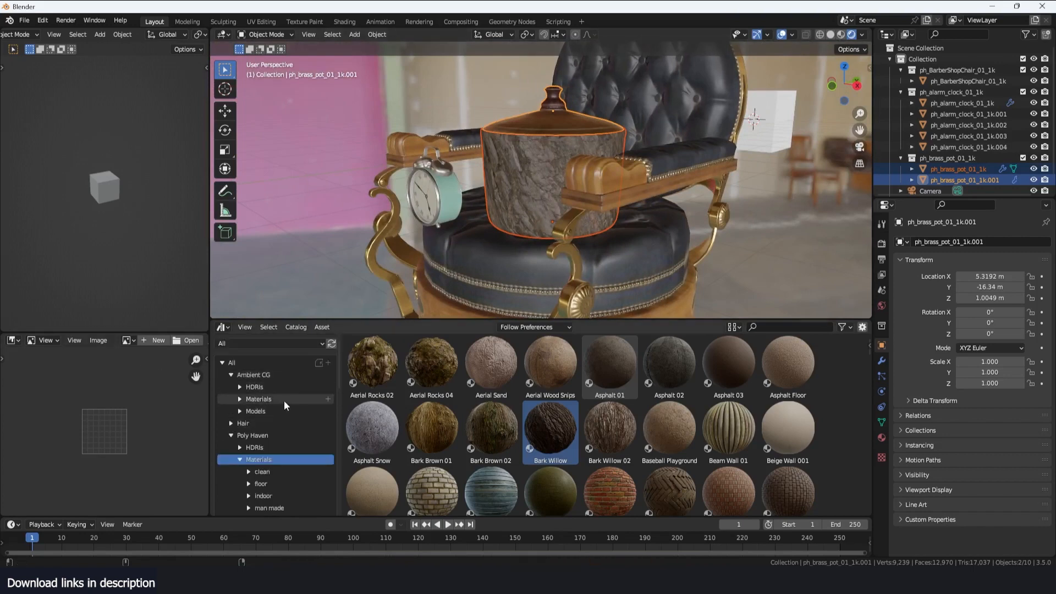
pyautogui.click(255, 410)
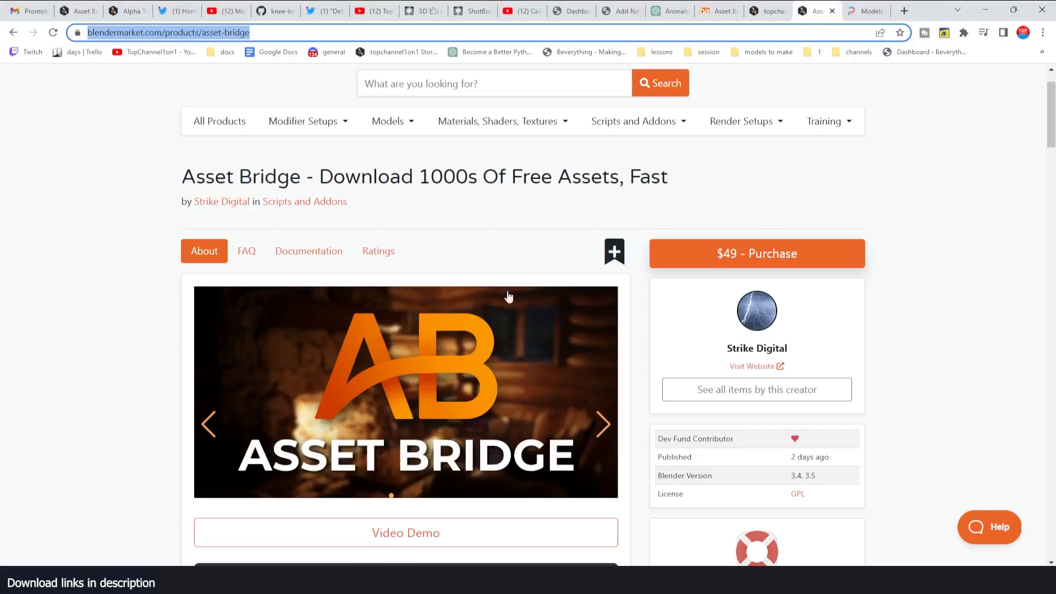
pyautogui.scroll(-3)
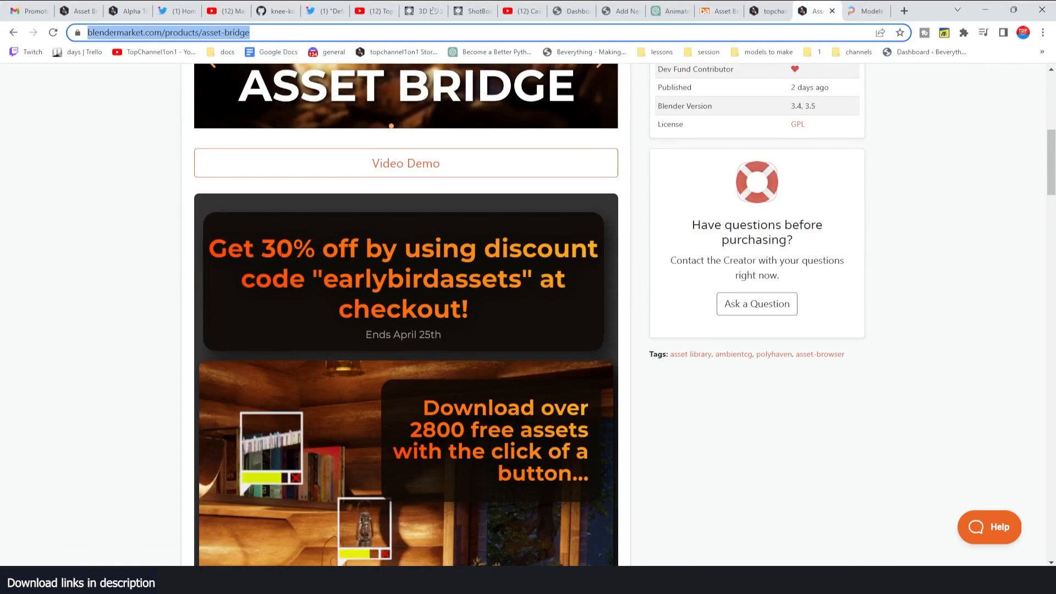
pyautogui.doubleClick(421, 279)
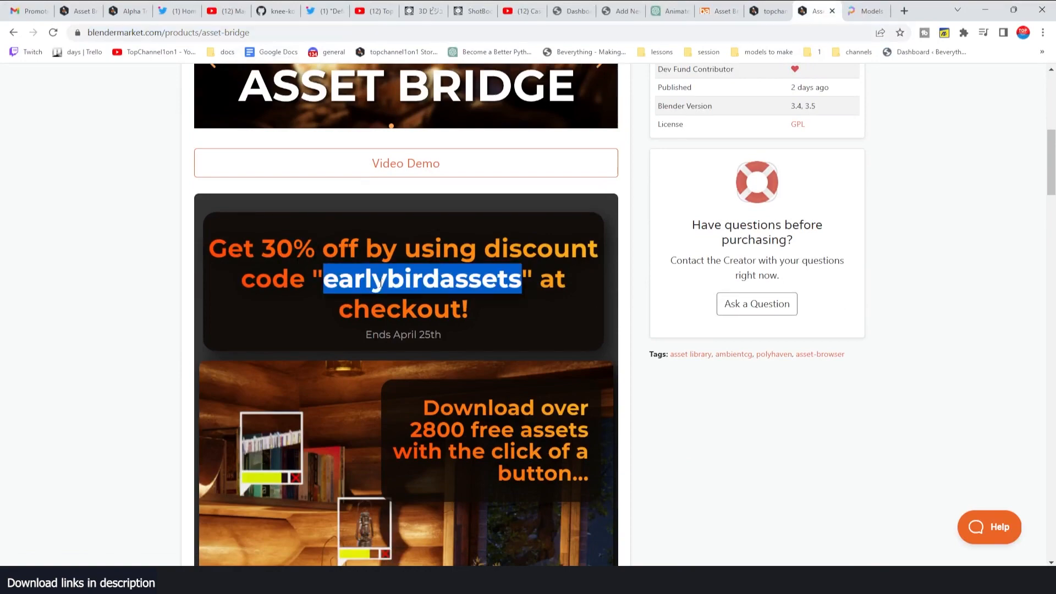
pyautogui.scroll(-3)
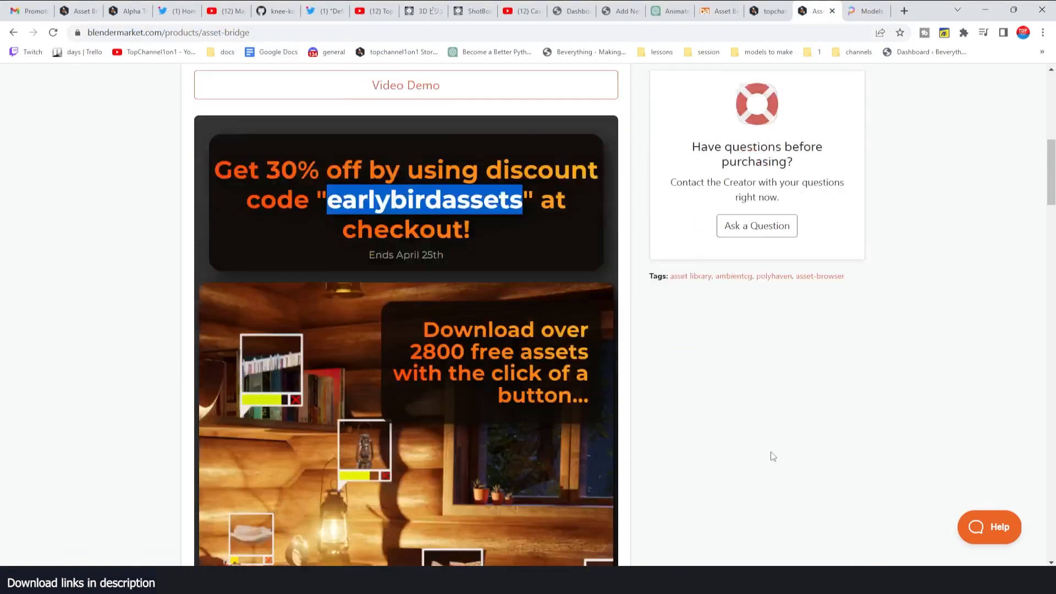
pyautogui.scroll(-3)
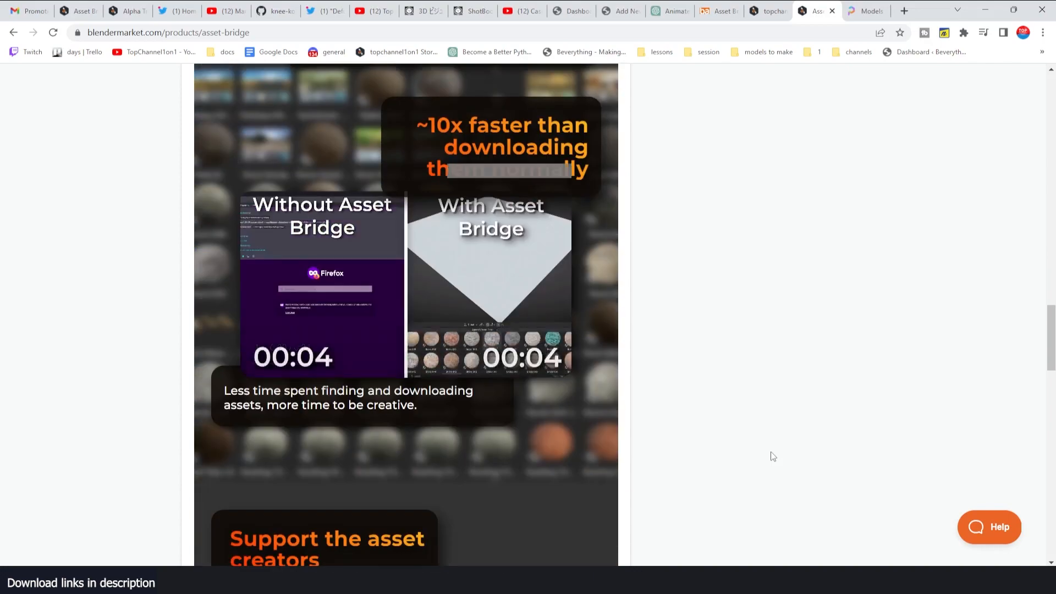
pyautogui.scroll(-3)
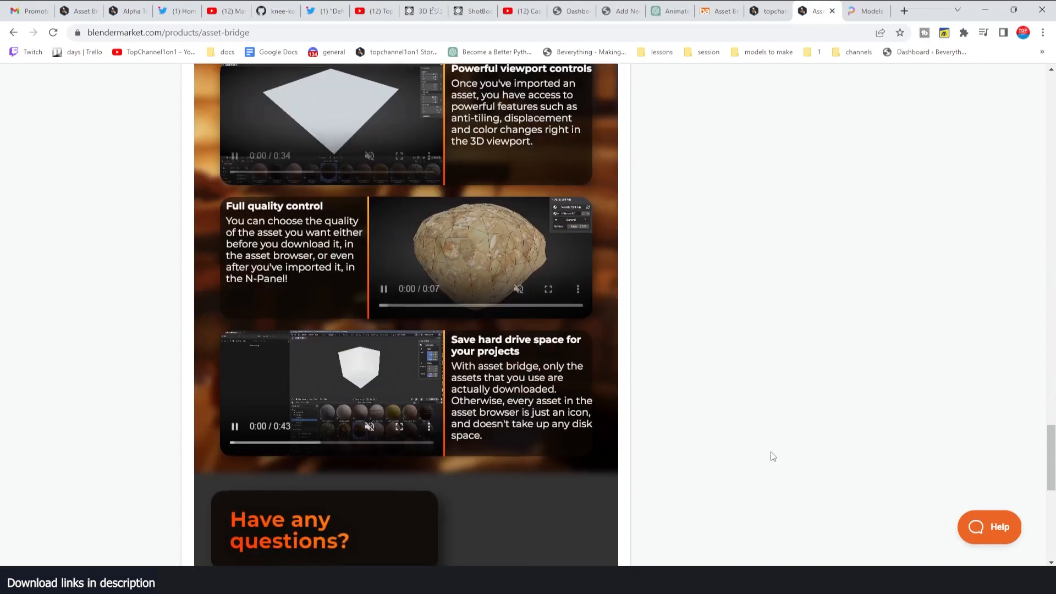